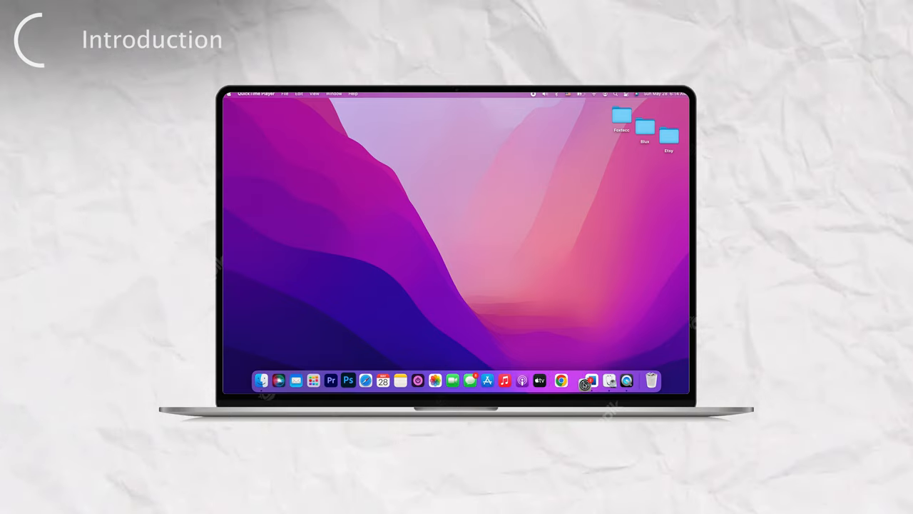
pyautogui.moveTo(574, 380)
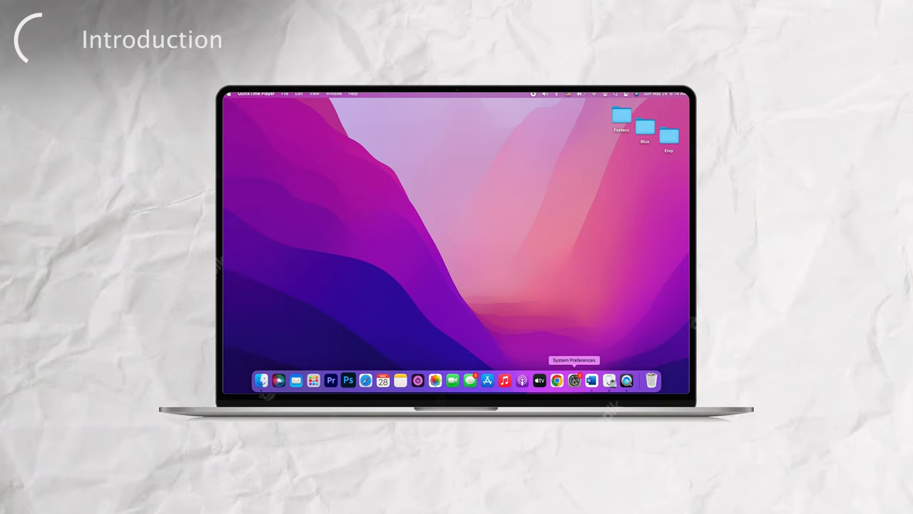
pyautogui.moveTo(540, 379)
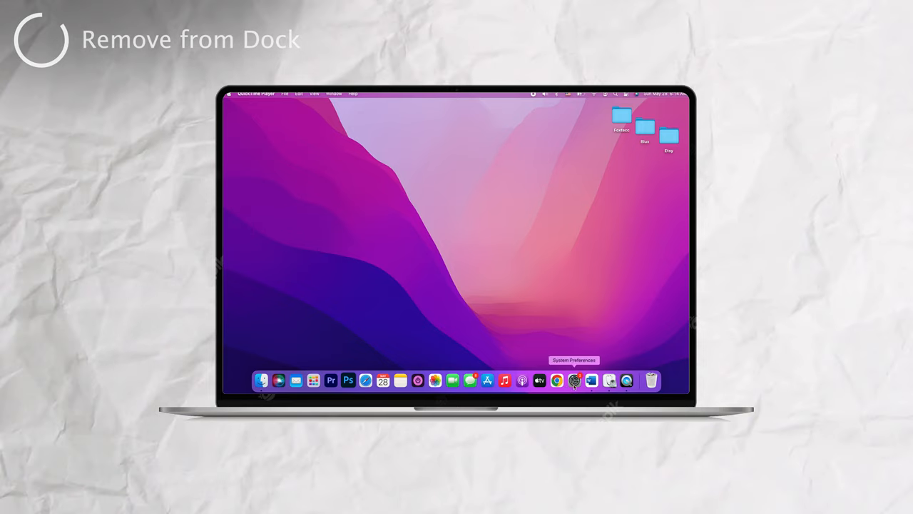
pyautogui.moveTo(522, 379)
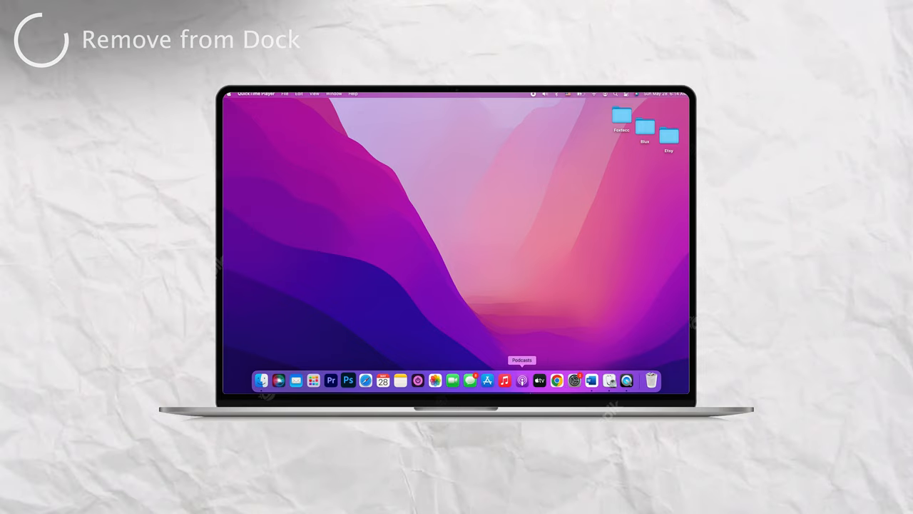
pyautogui.moveTo(382, 379)
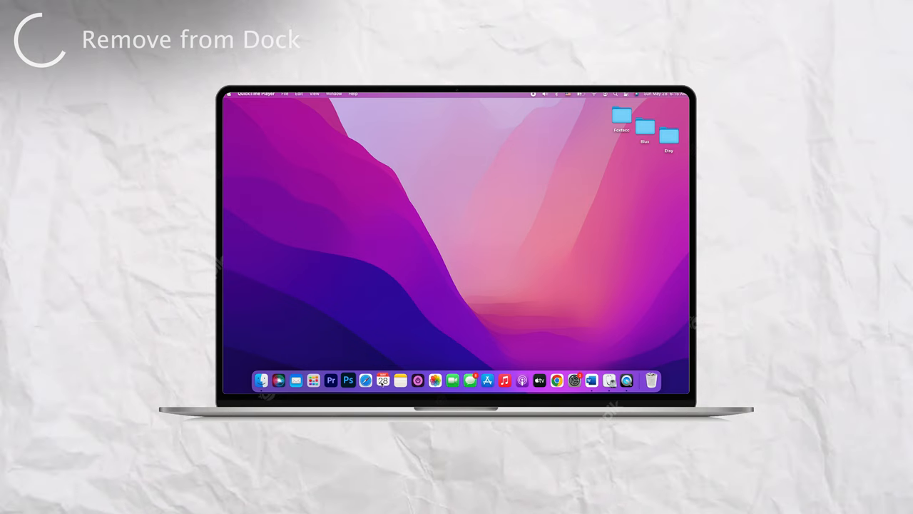
pyautogui.moveTo(382, 380)
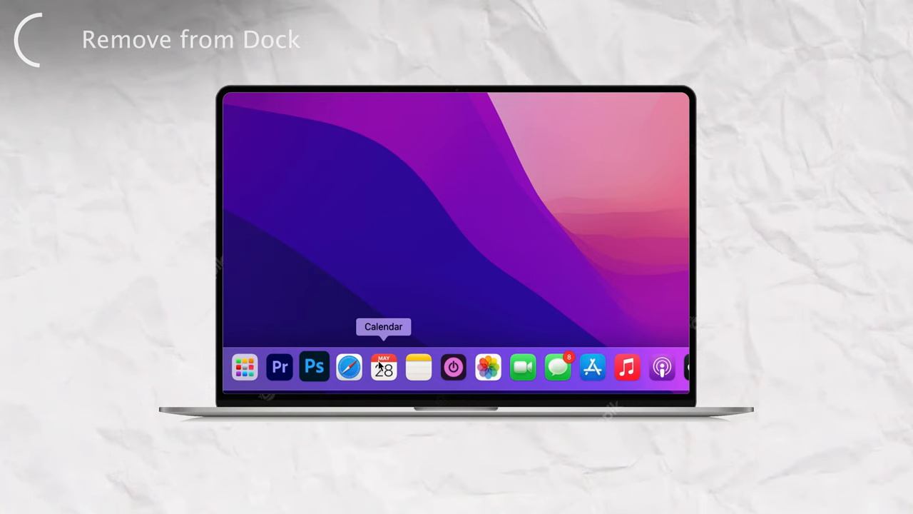
# Remove the Calendar app from the Dock via its Options menu.
pyautogui.rightClick(384, 367)
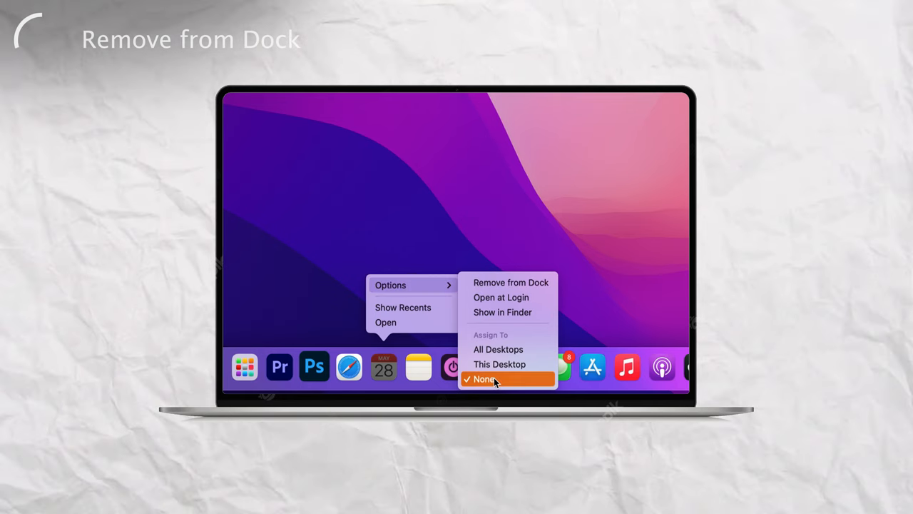
pyautogui.moveTo(508, 283)
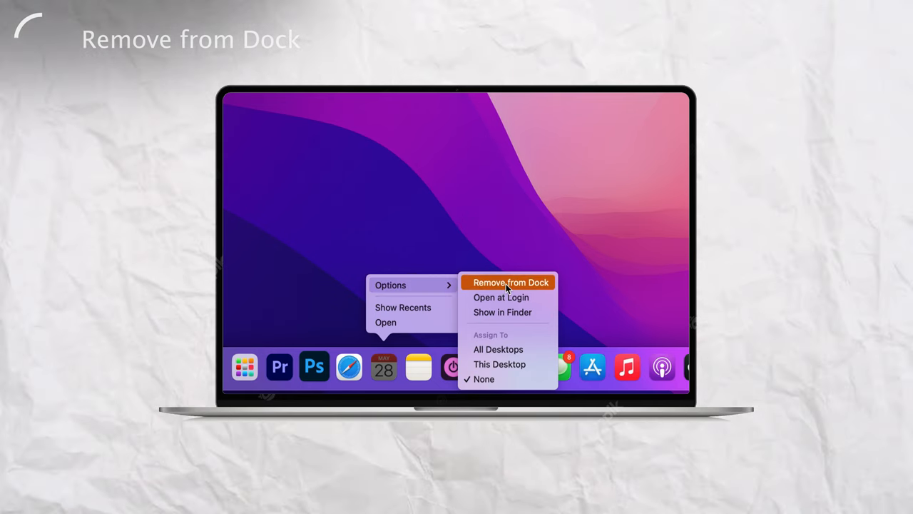
pyautogui.click(508, 283)
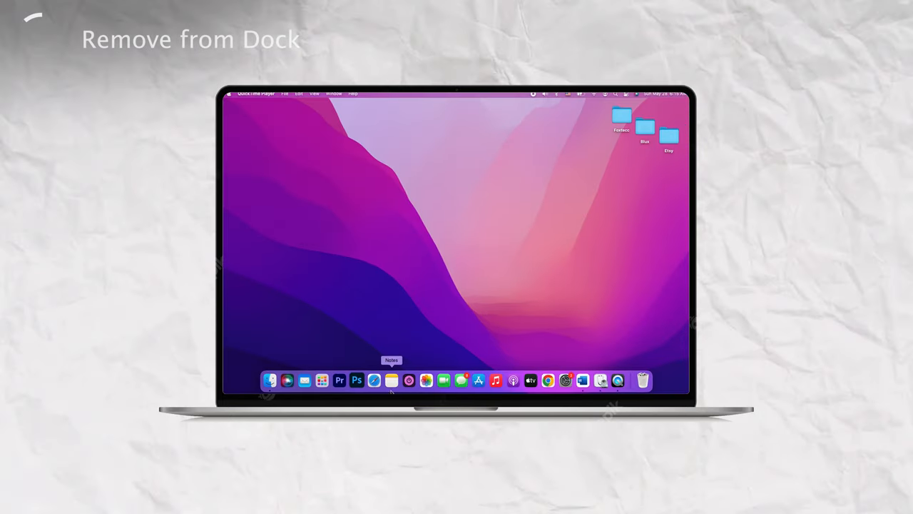
pyautogui.moveTo(495, 380)
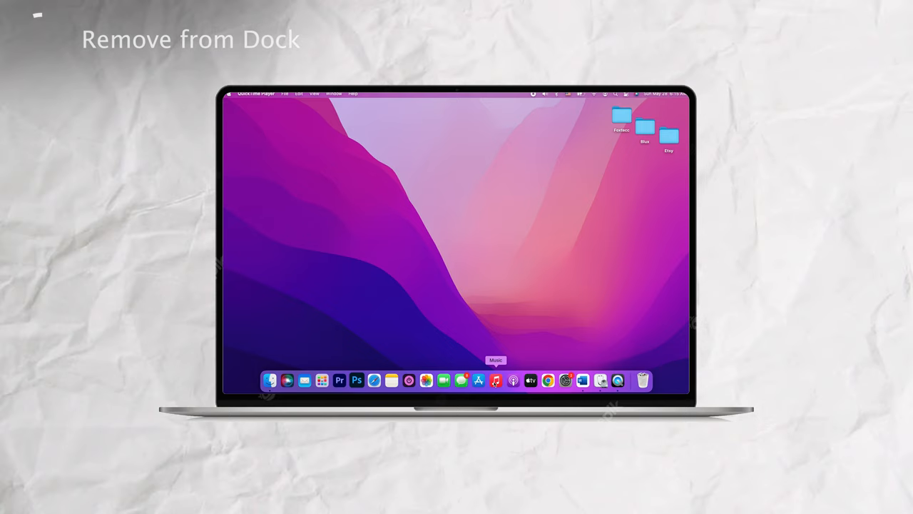
pyautogui.rightClick(495, 380)
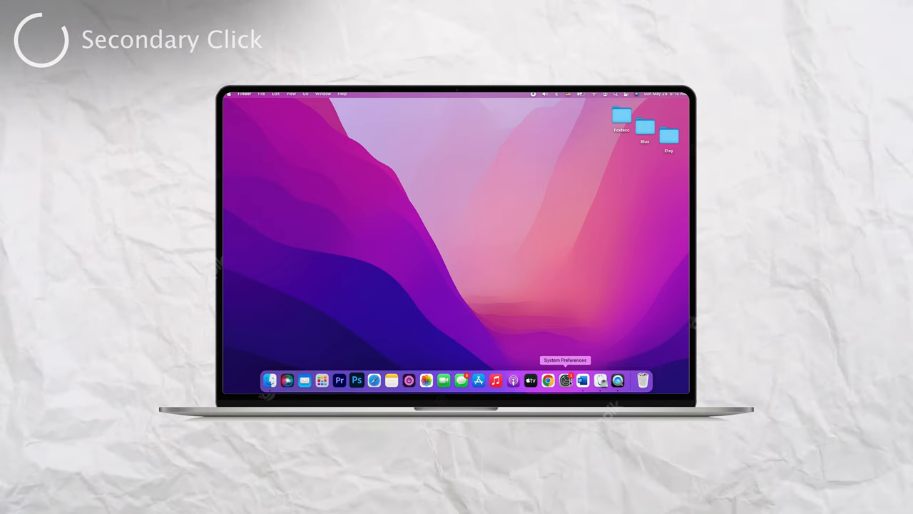
# Set the trackpad's secondary click to 'Click or tap with two fingers' in Point & Click.
pyautogui.click(565, 379)
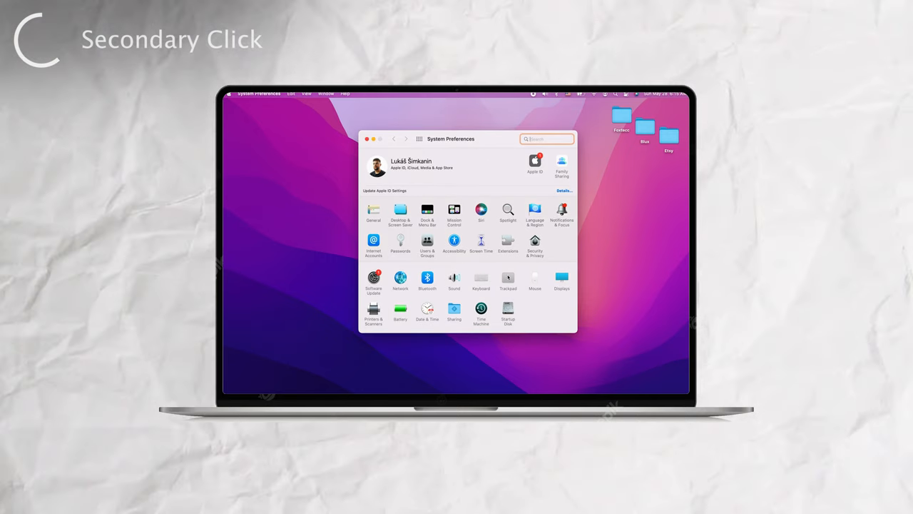
pyautogui.click(508, 278)
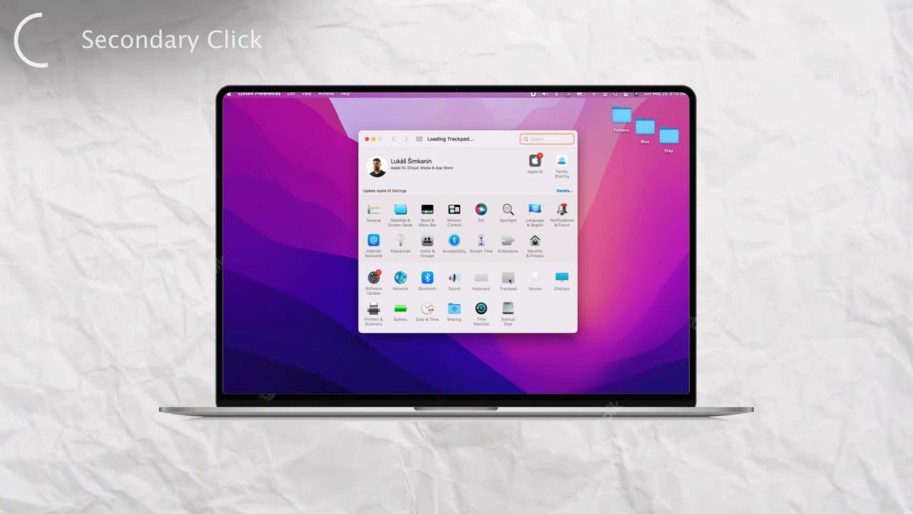
pyautogui.click(508, 279)
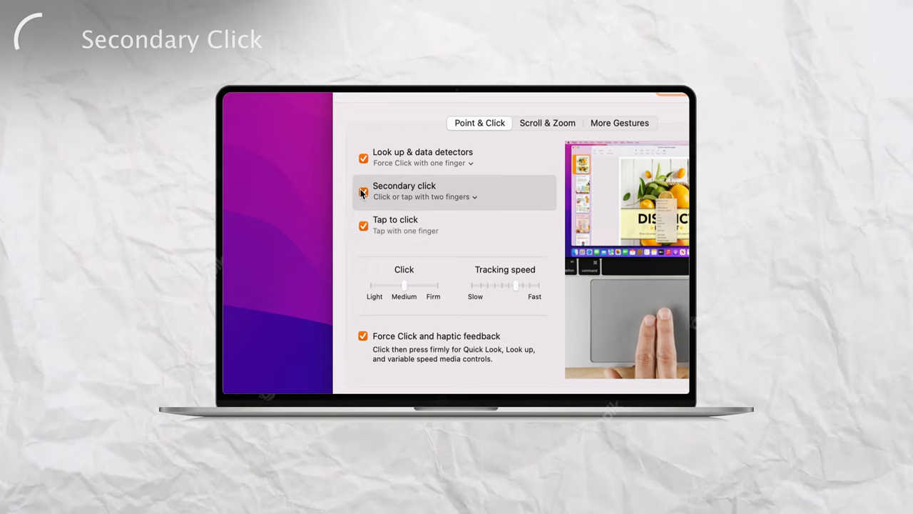
pyautogui.click(474, 197)
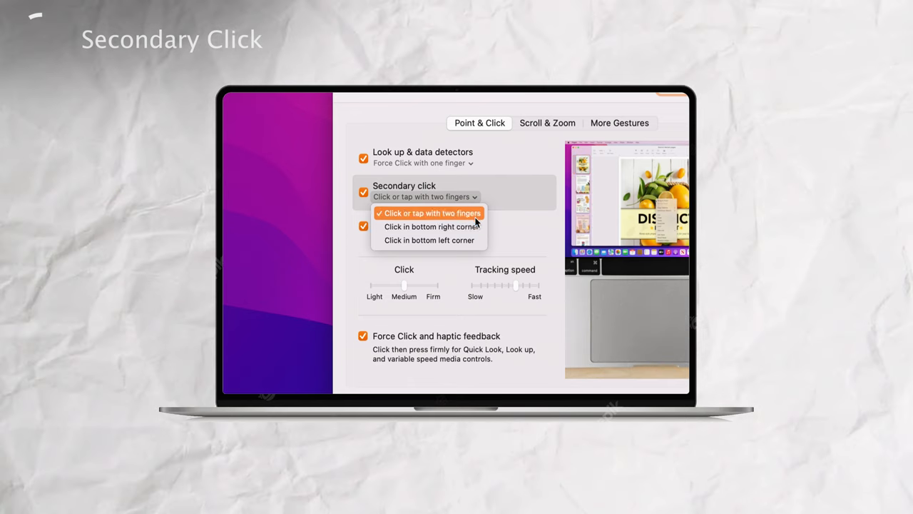
pyautogui.moveTo(430, 227)
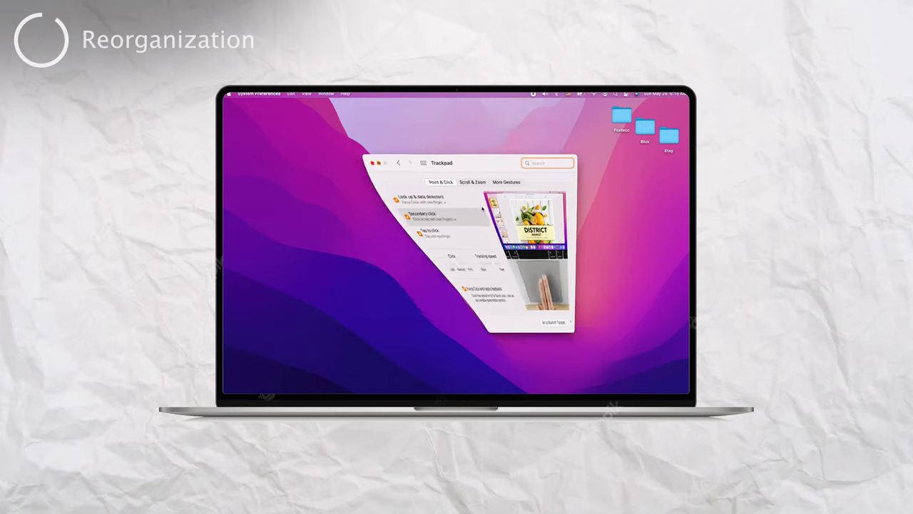
# Close the trackpad settings and drag Dock icons to reorder them.
pyautogui.click(372, 163)
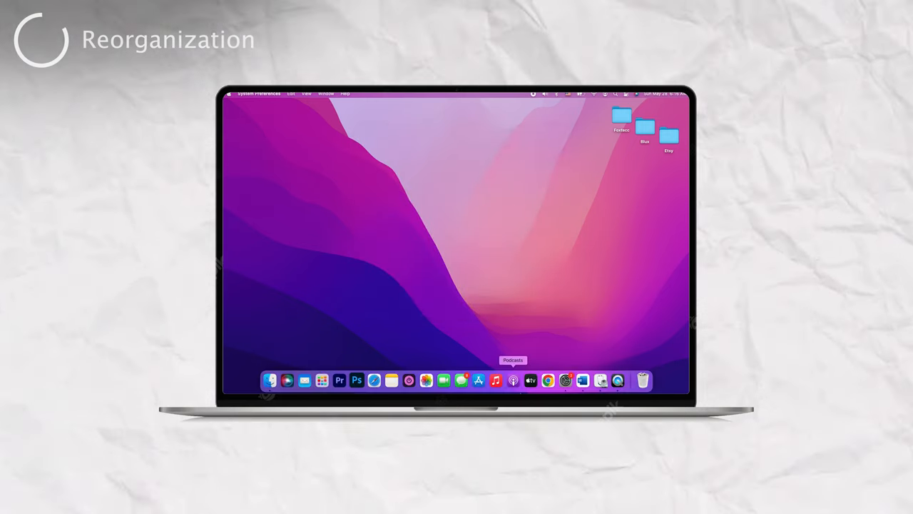
pyautogui.moveTo(495, 380)
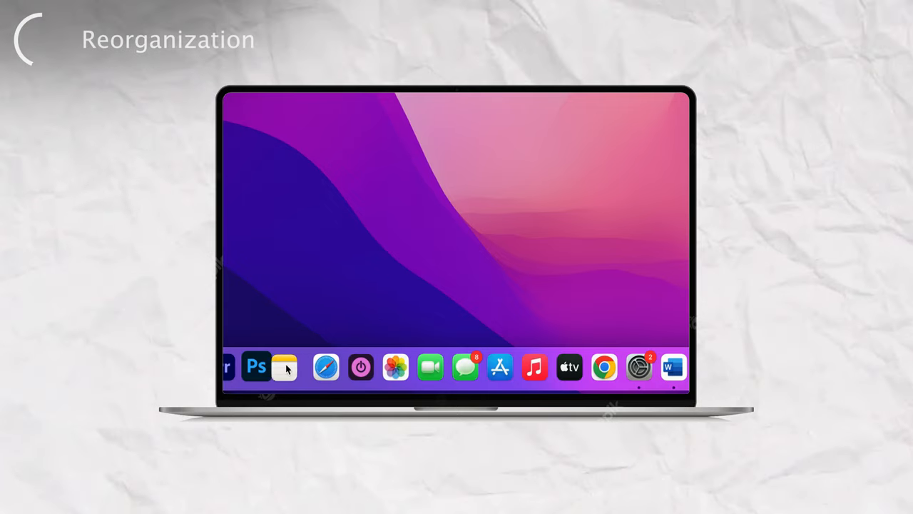
pyautogui.moveTo(500, 367)
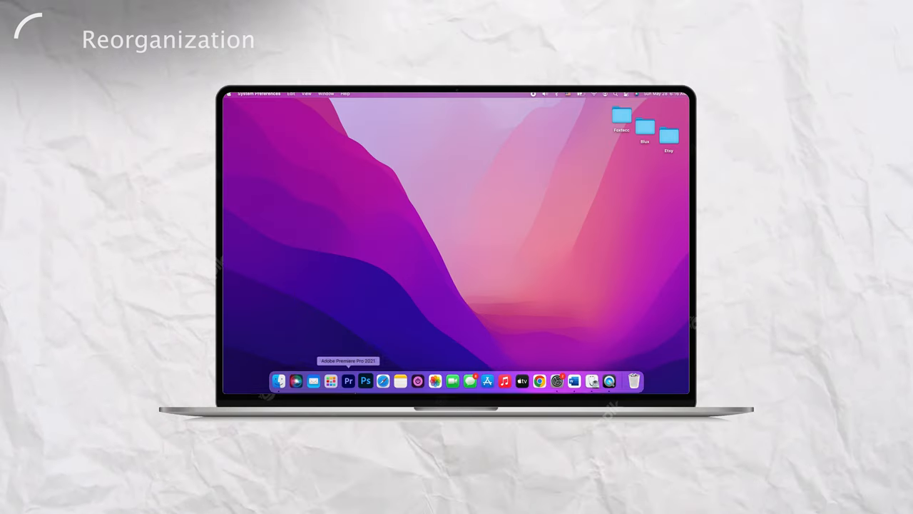
pyautogui.click(331, 379)
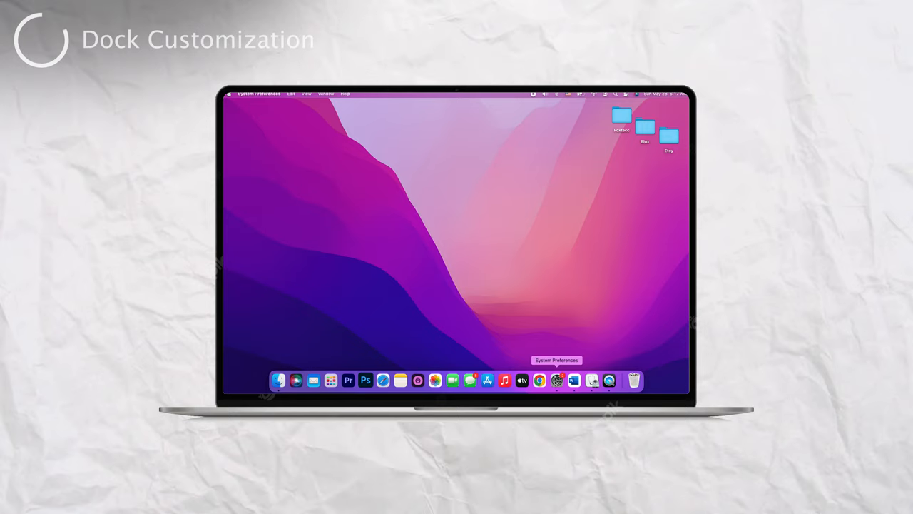
# Show all preferences and open the Dock & Menu Bar pane.
pyautogui.click(556, 380)
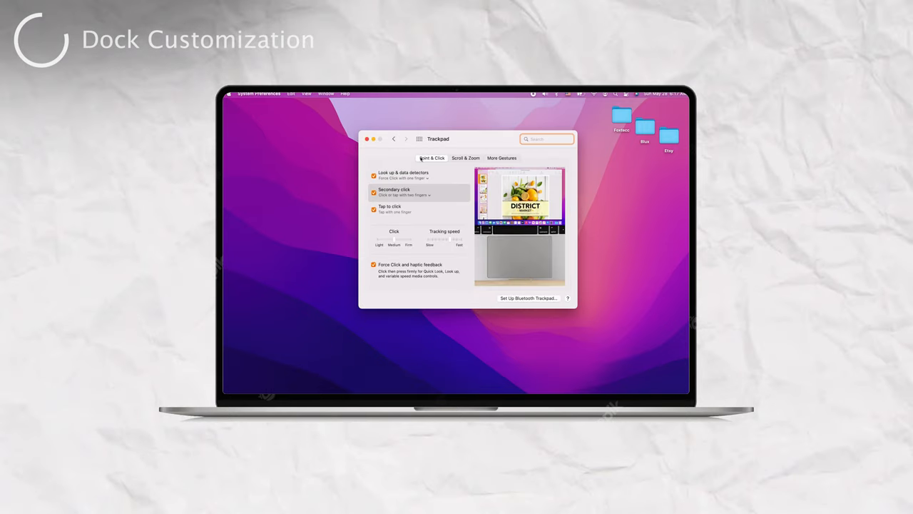
pyautogui.click(394, 138)
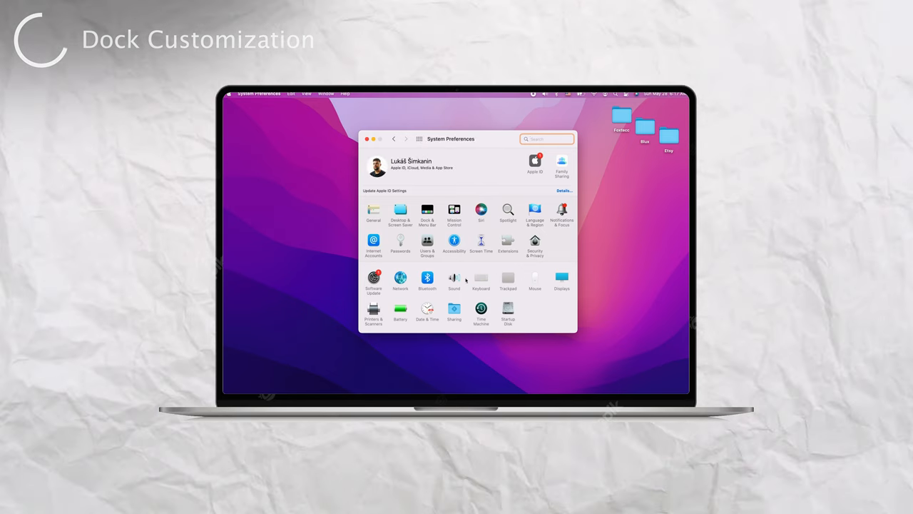
pyautogui.click(427, 209)
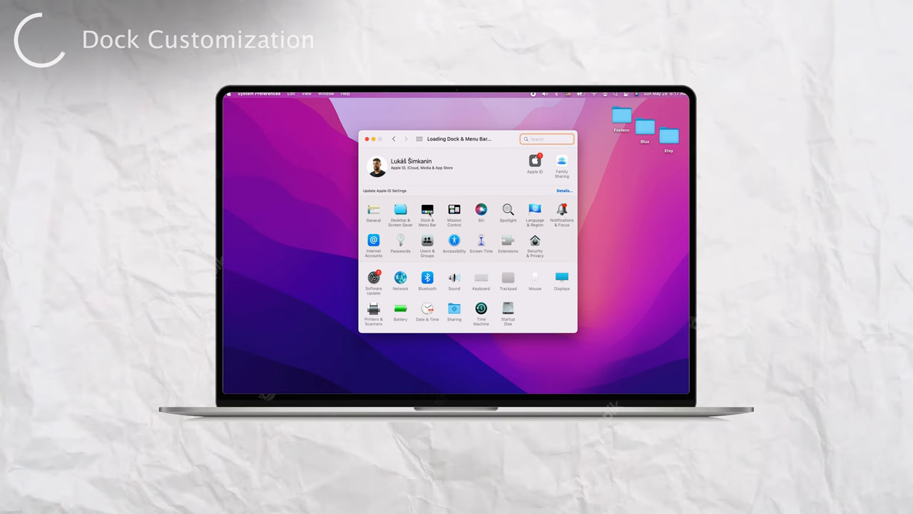
pyautogui.click(427, 210)
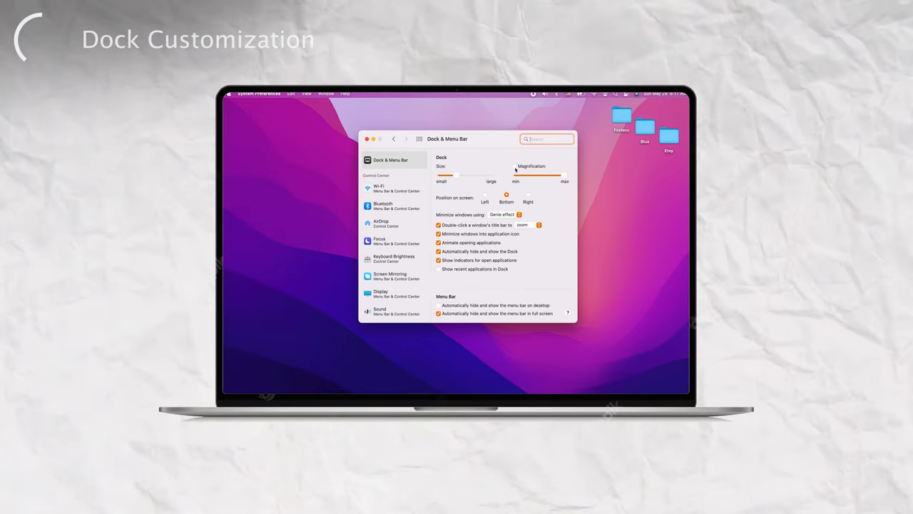
# Try the Dock on the left edge, return it to Bottom and enable auto-hide.
pyautogui.click(514, 166)
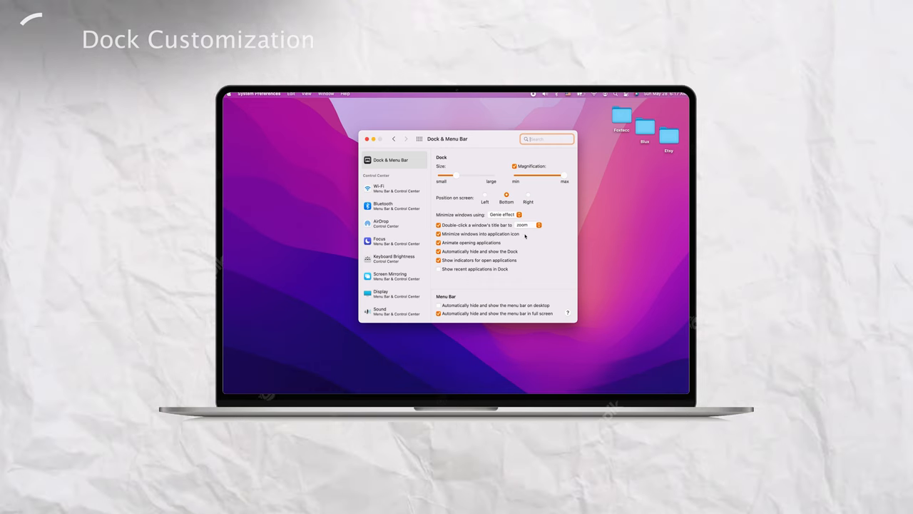
pyautogui.click(485, 196)
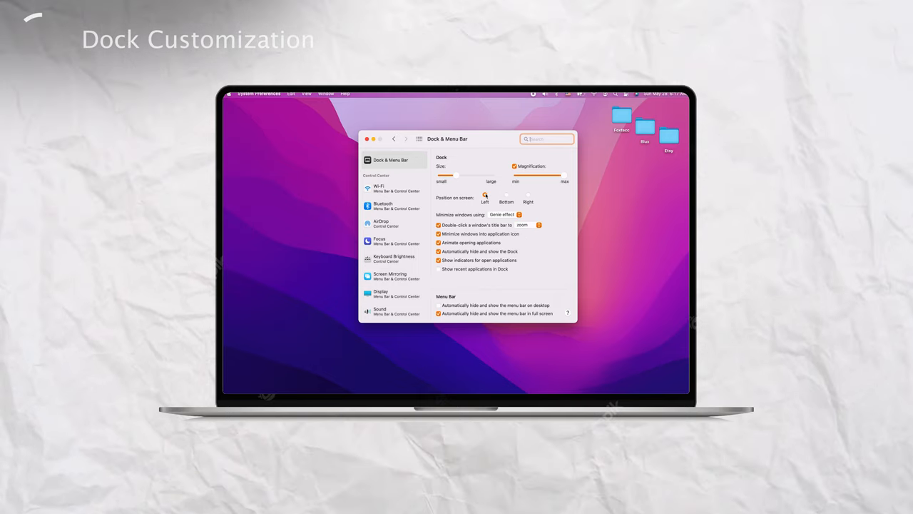
pyautogui.click(485, 195)
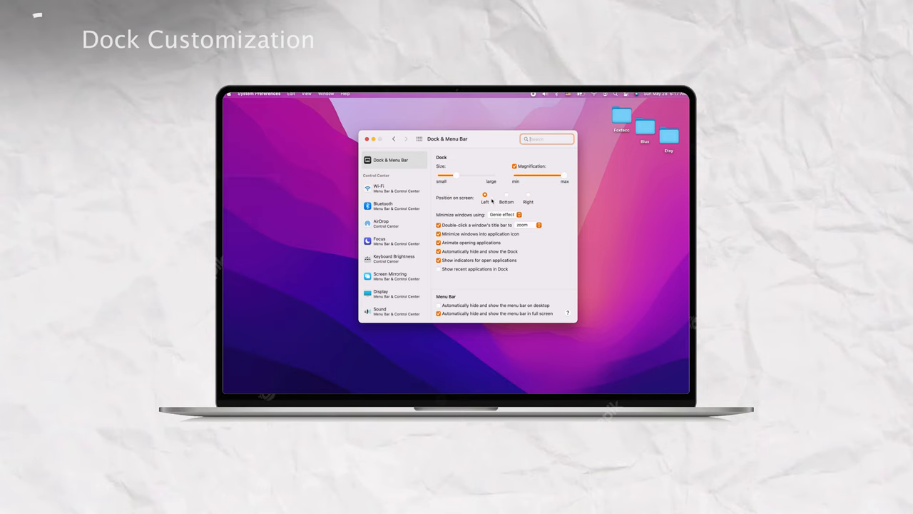
pyautogui.click(518, 196)
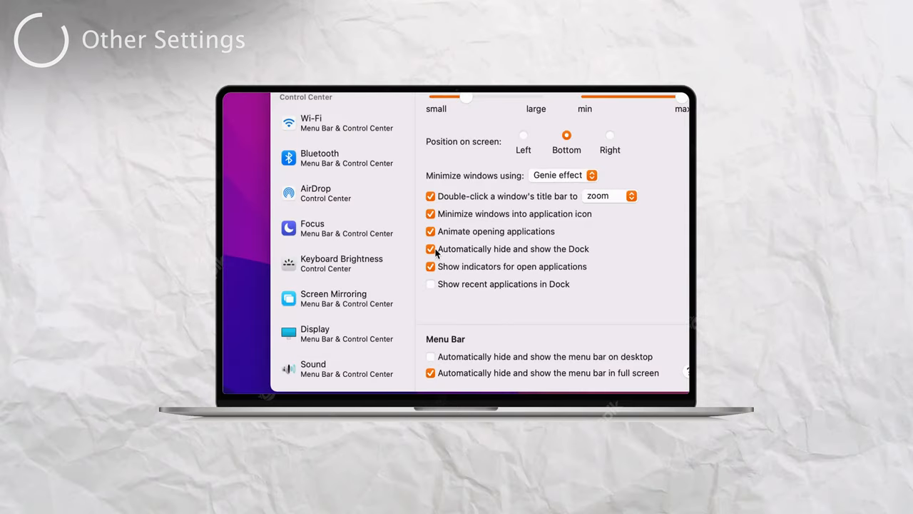
pyautogui.moveTo(531, 263)
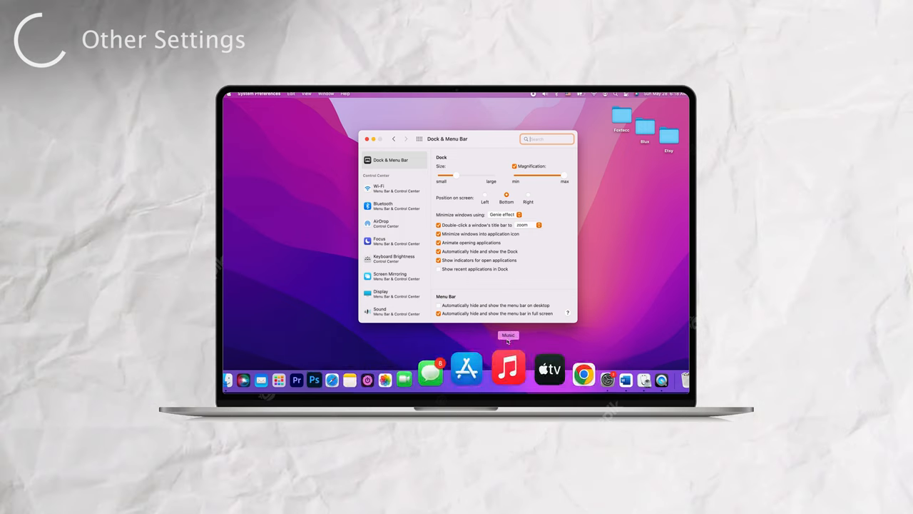
# Test minimizing a Finder window without 'Minimize into application icon', then re-enable it.
pyautogui.click(440, 251)
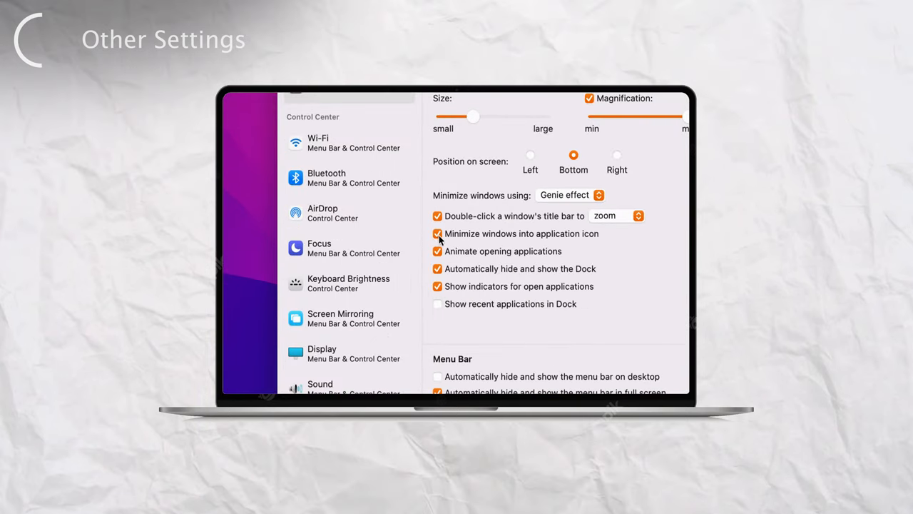
pyautogui.click(436, 234)
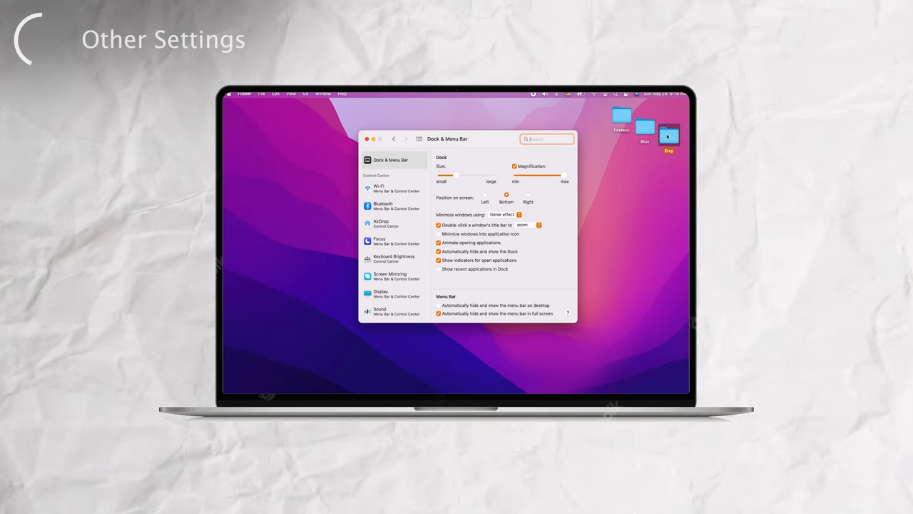
pyautogui.doubleClick(668, 134)
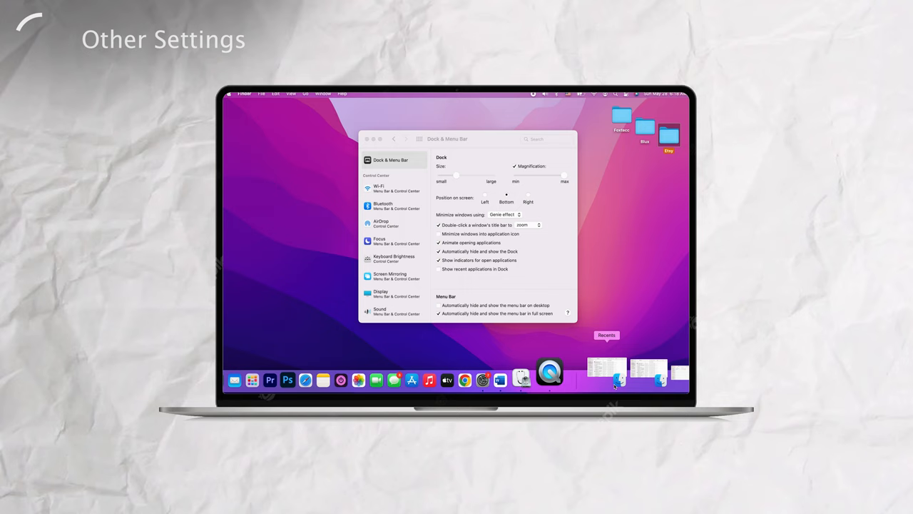
pyautogui.click(546, 138)
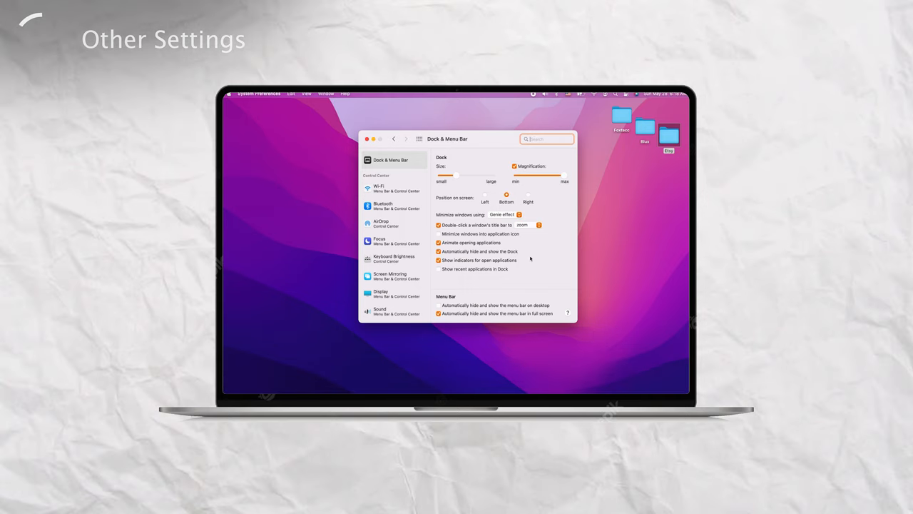
pyautogui.click(514, 165)
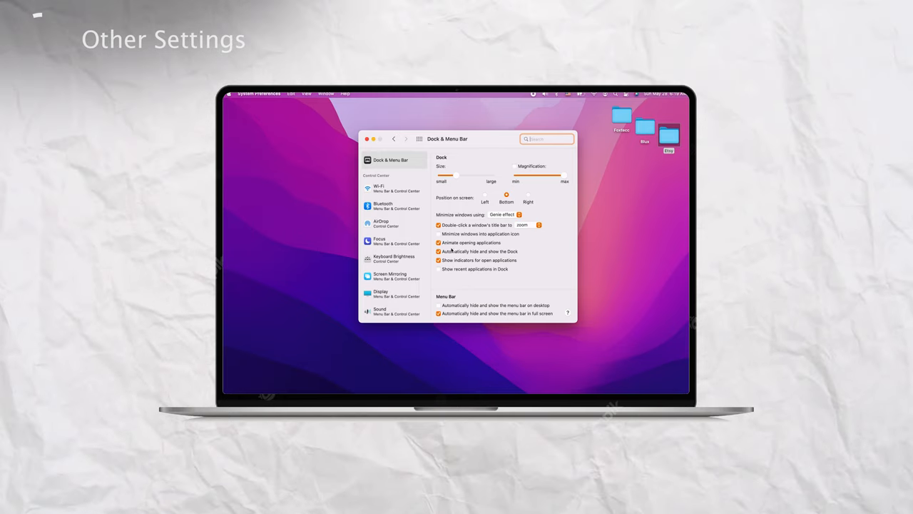
pyautogui.click(438, 269)
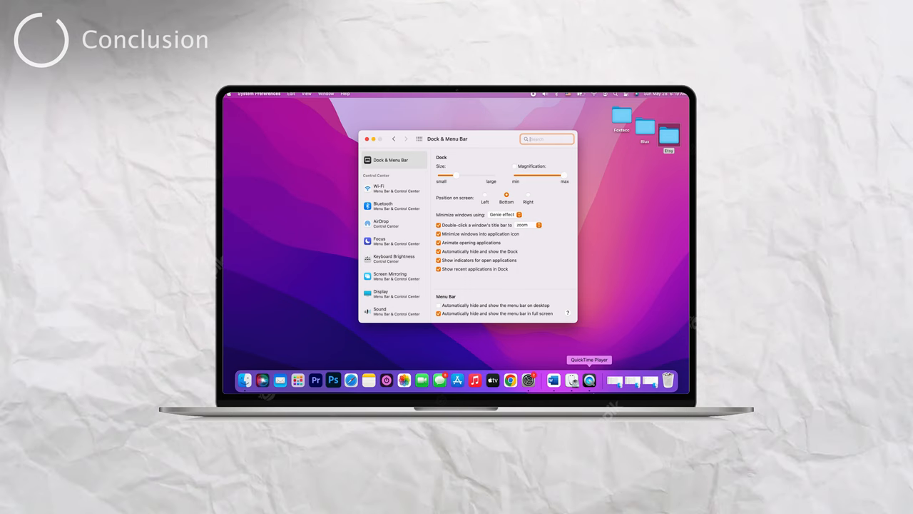
# Close the System Preferences window, leaving the desktop showing.
pyautogui.click(245, 379)
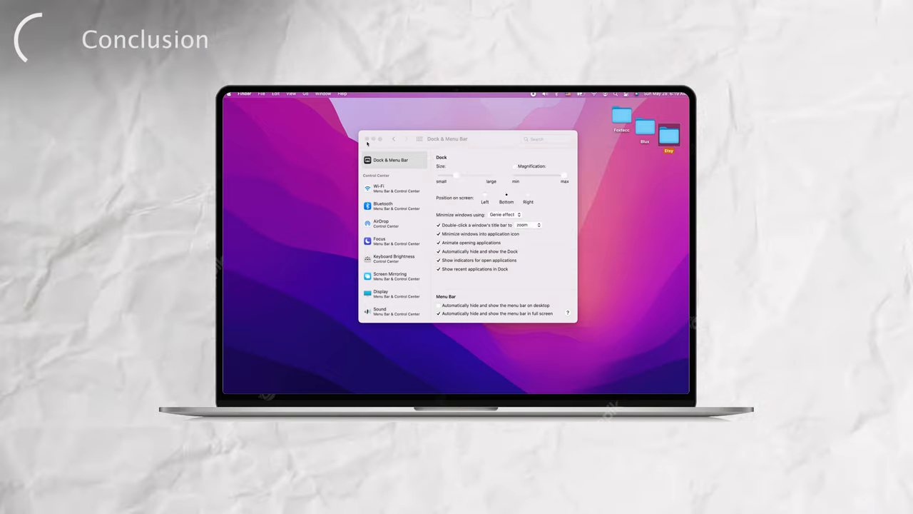
pyautogui.click(365, 139)
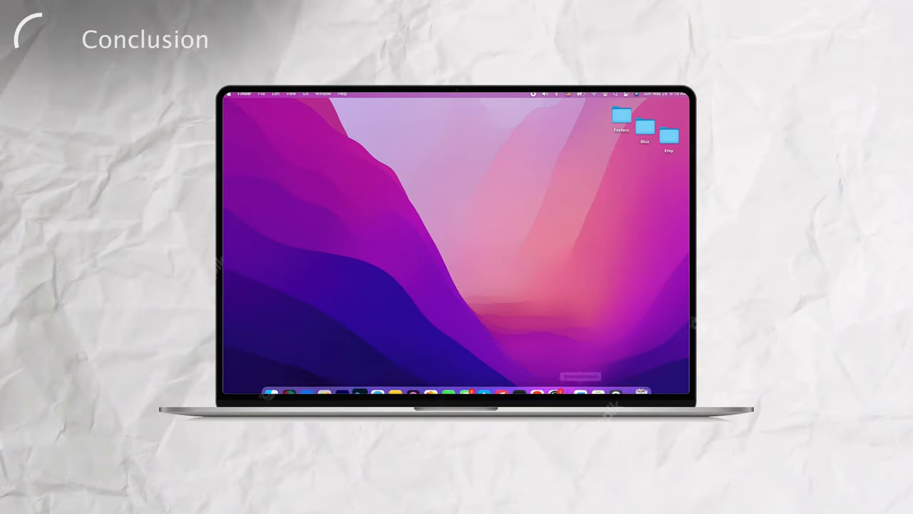